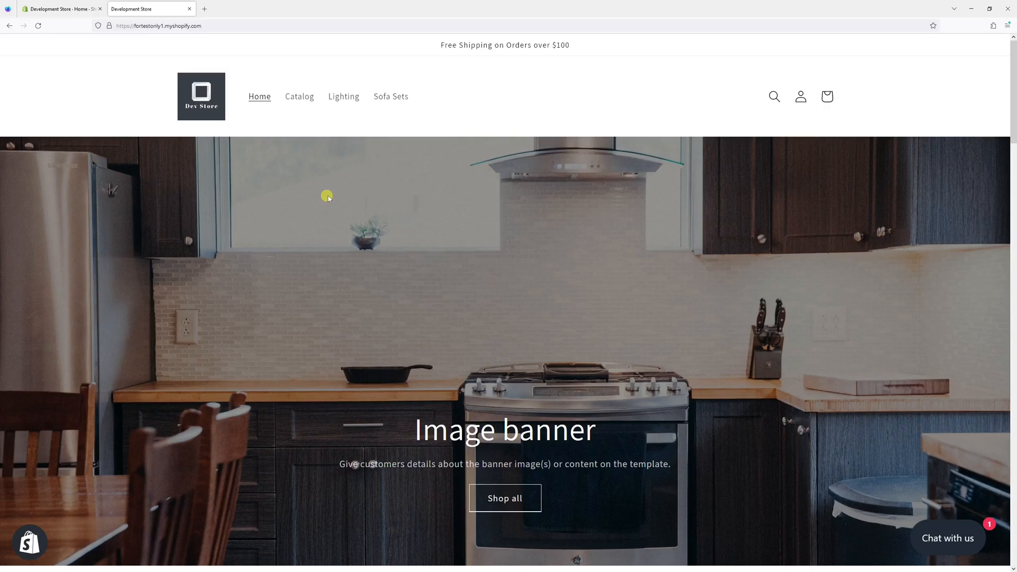
mouse_move(175, 71)
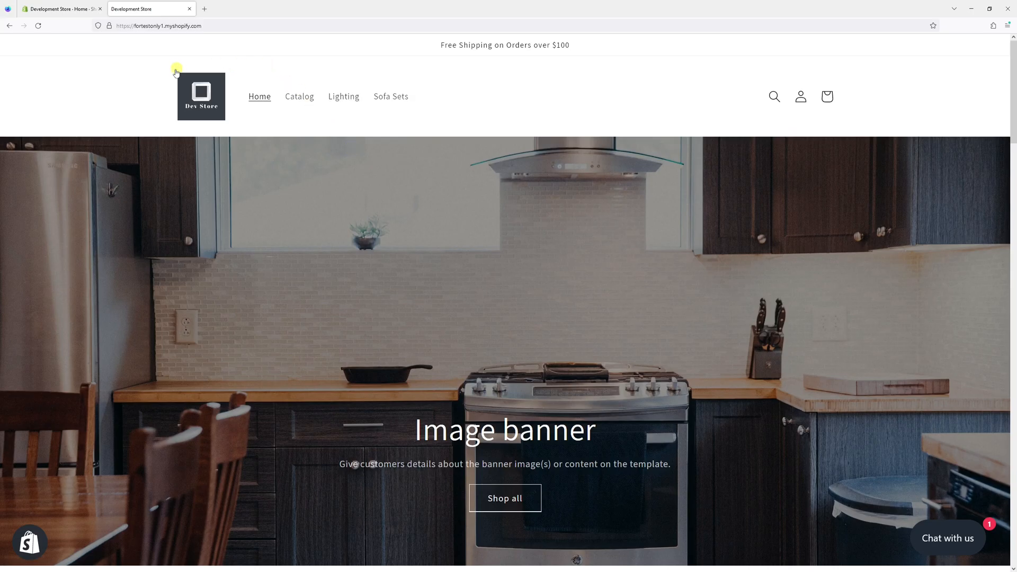
- Go to Online Store > Themes in the admin, where Dawn 9.0.0 is current
left_click(59, 9)
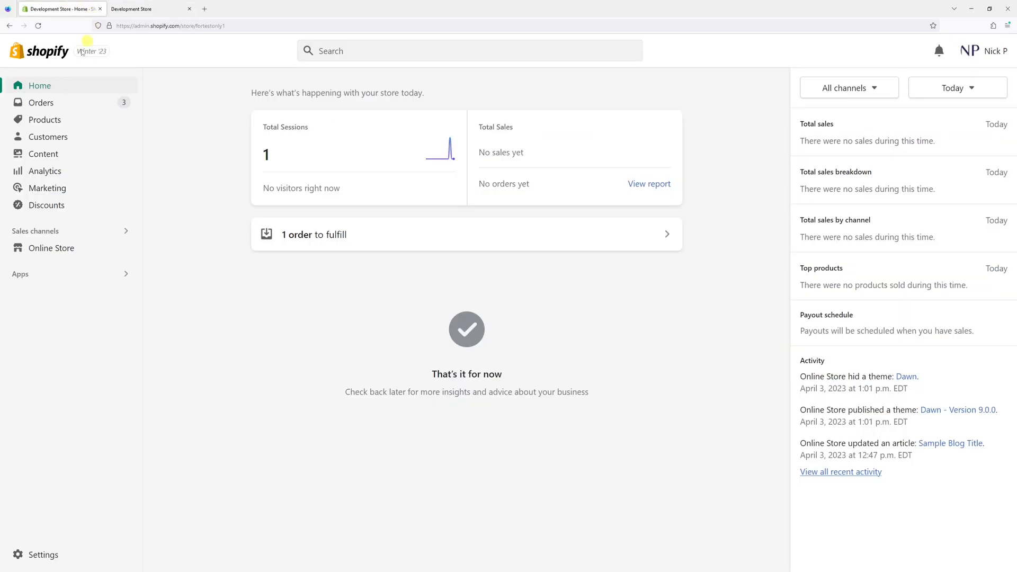
left_click(51, 248)
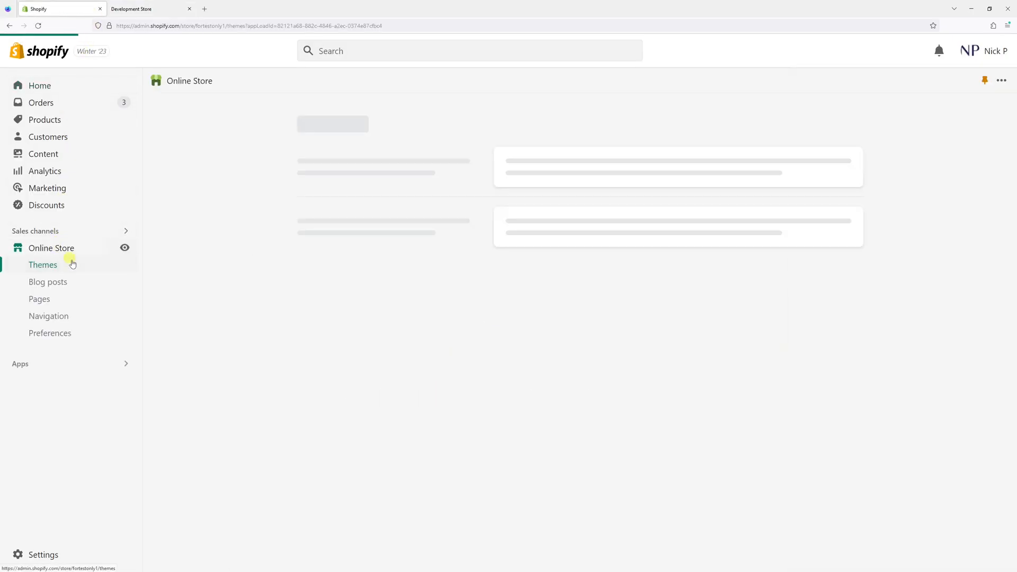
left_click(43, 264)
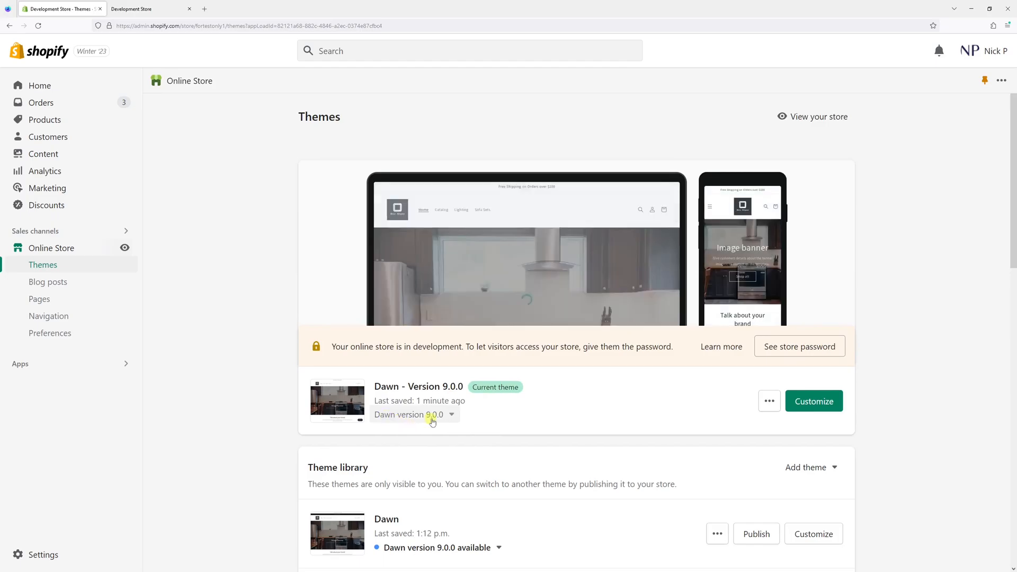
mouse_move(814, 400)
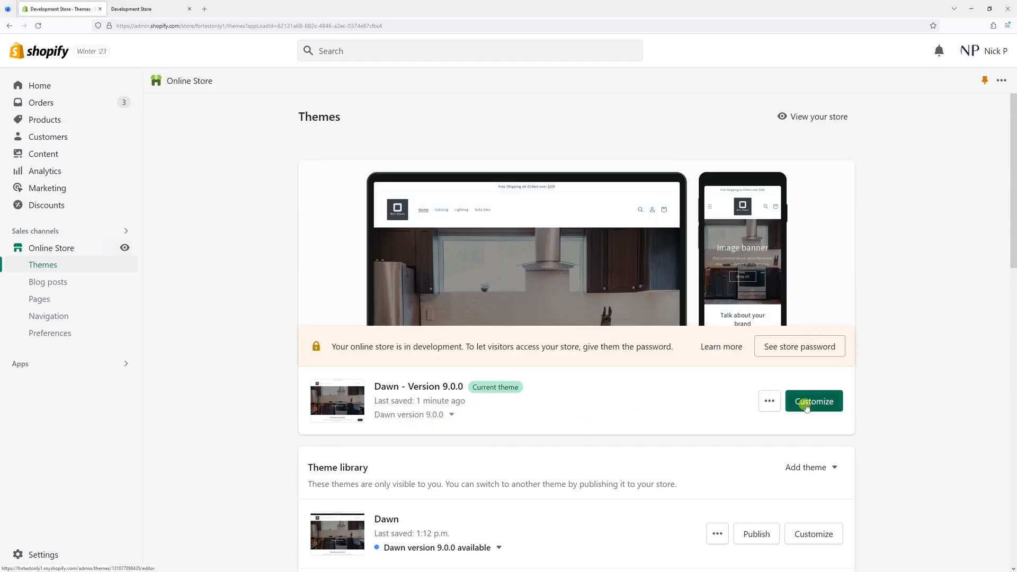
- Customize Dawn and bring the Header section's Sticky header setting into view
left_click(812, 401)
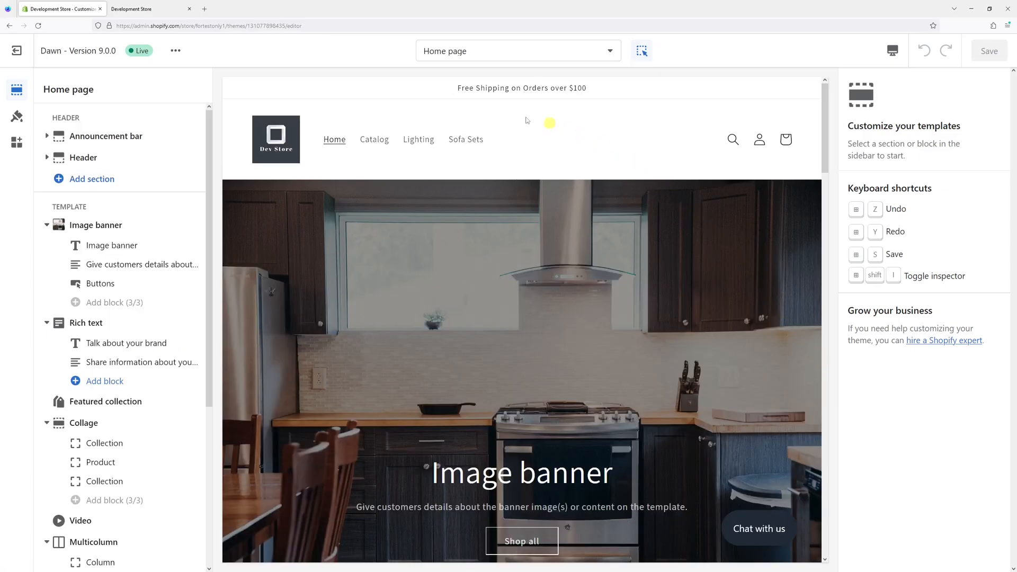
left_click(82, 157)
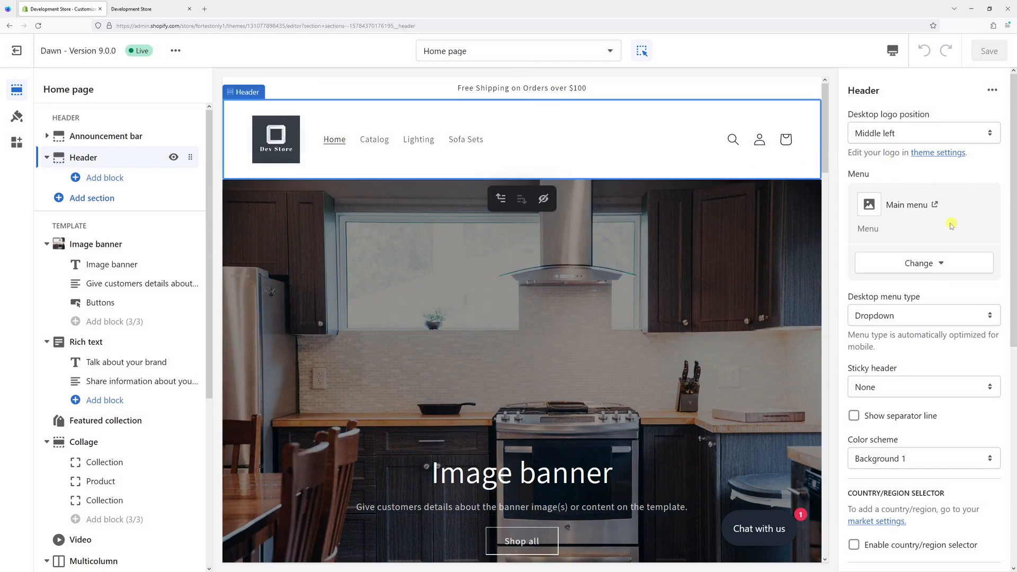
scroll("down", 3)
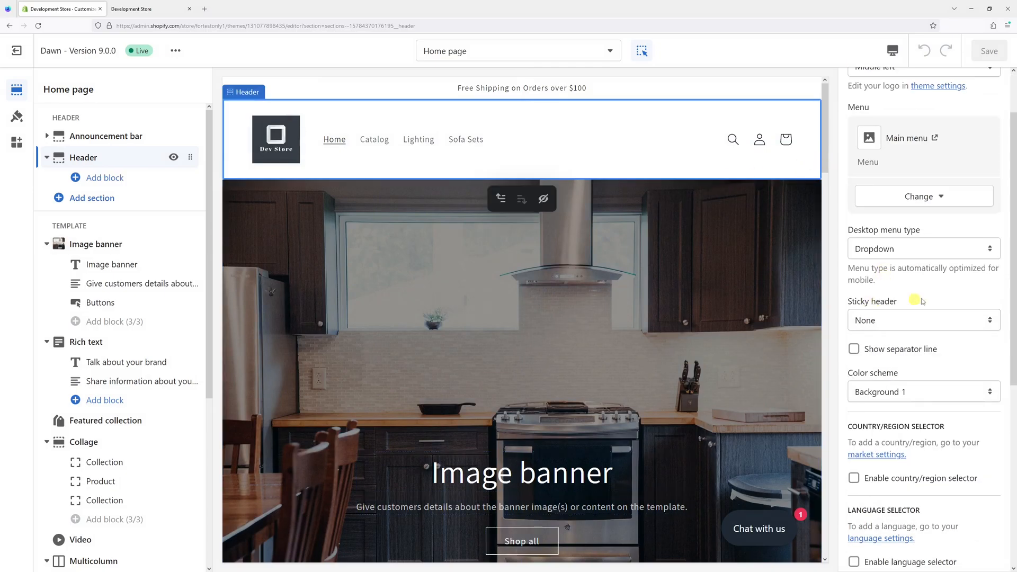
mouse_move(874, 327)
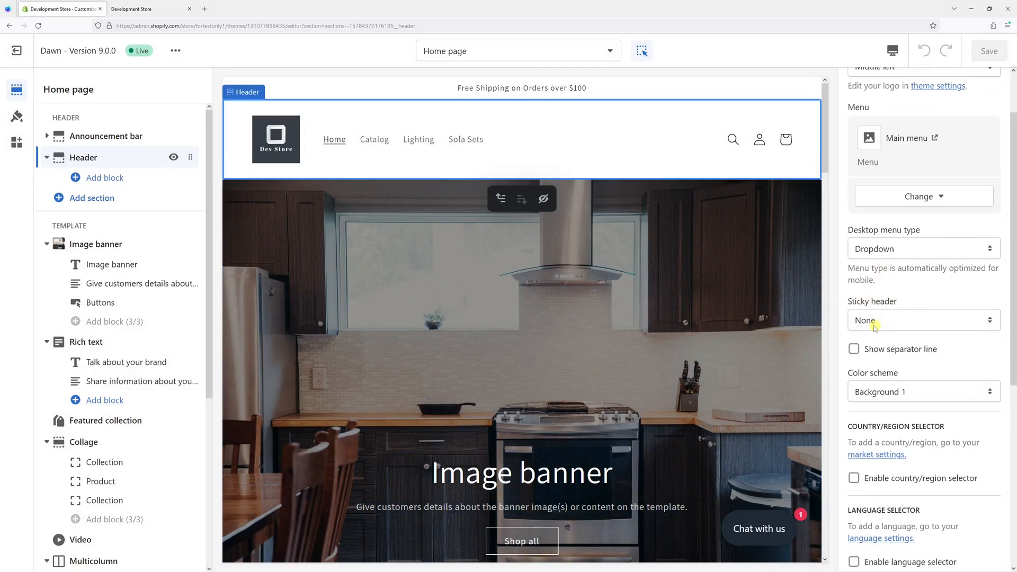
- Set Sticky header to 'Always, reduce logo size', save, and return to the storefront
left_click(920, 320)
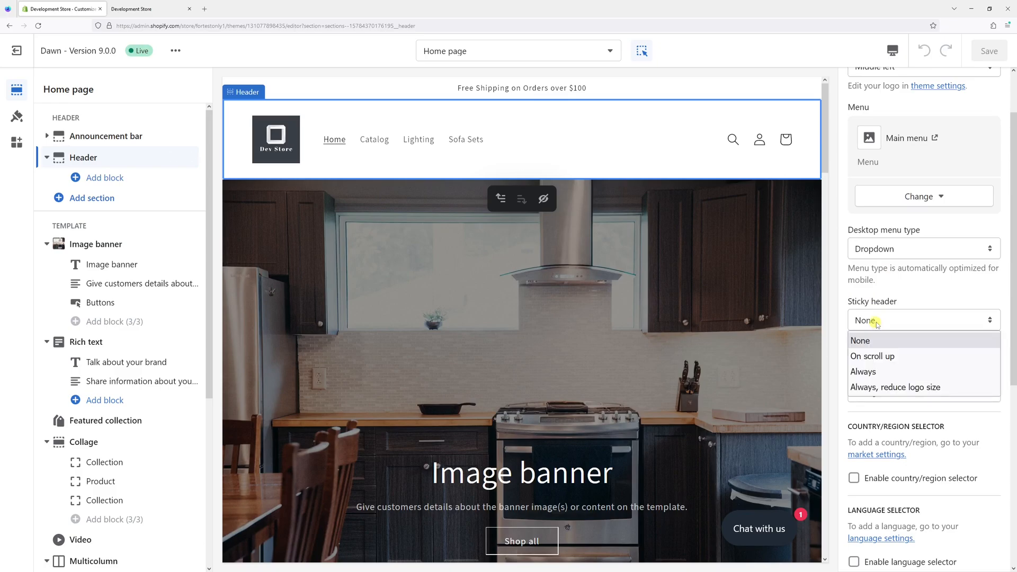
mouse_move(872, 356)
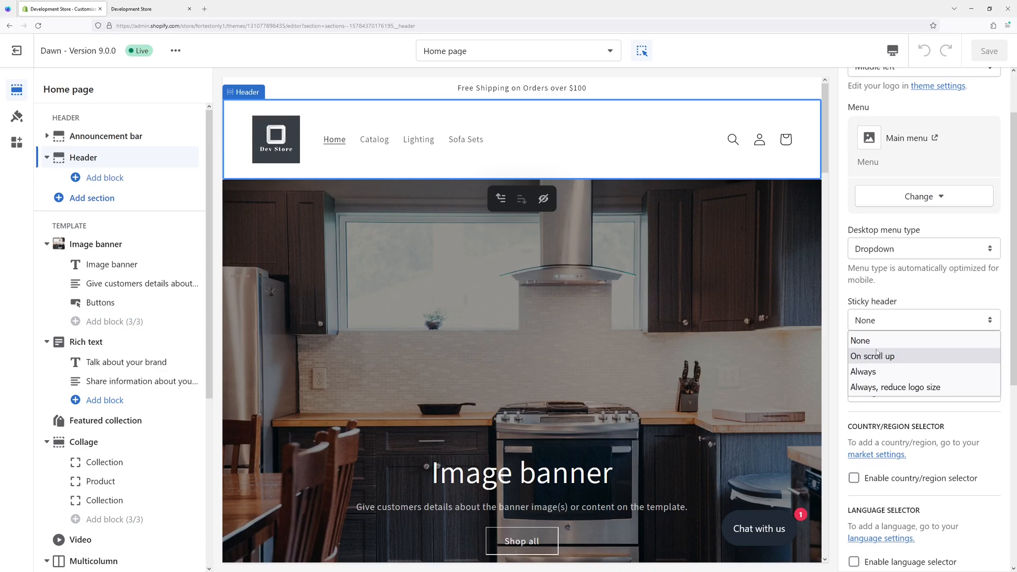
mouse_move(885, 370)
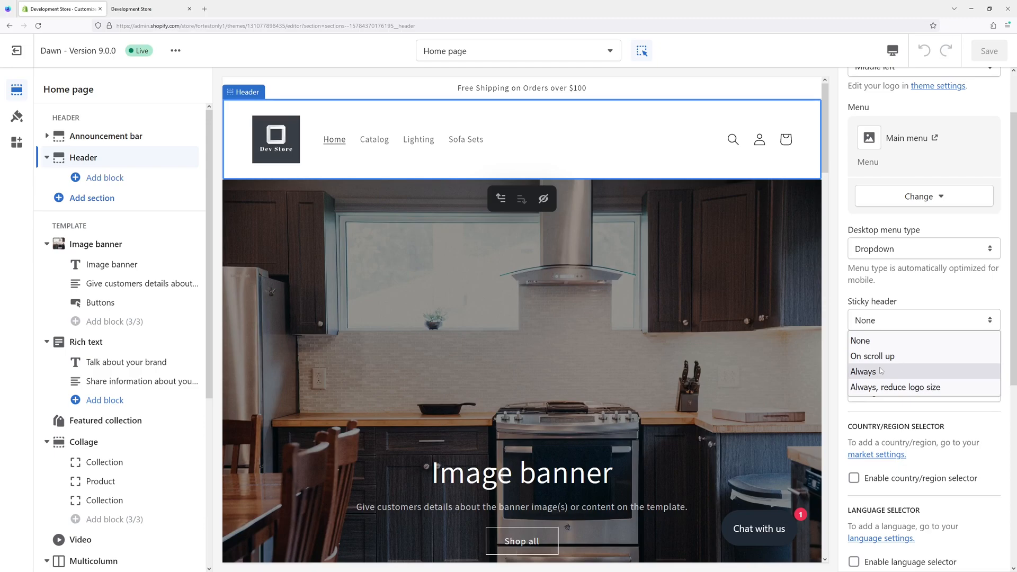
mouse_move(876, 388)
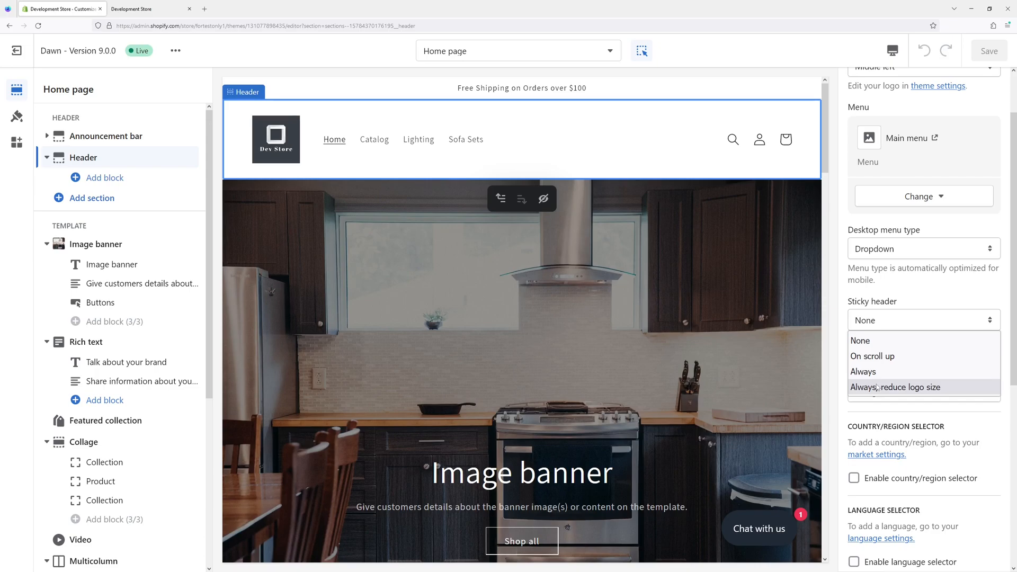
left_click(896, 388)
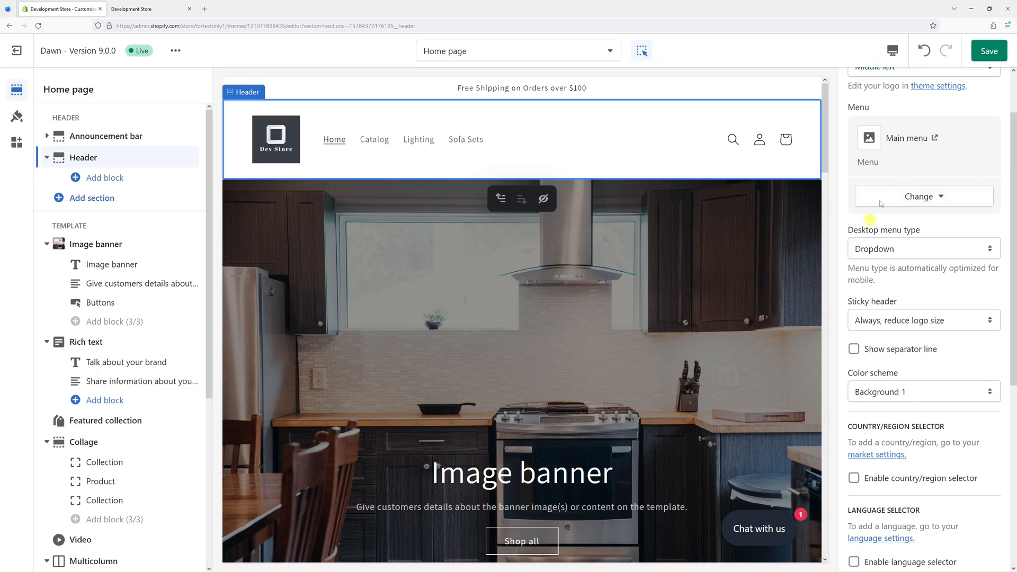
left_click(988, 51)
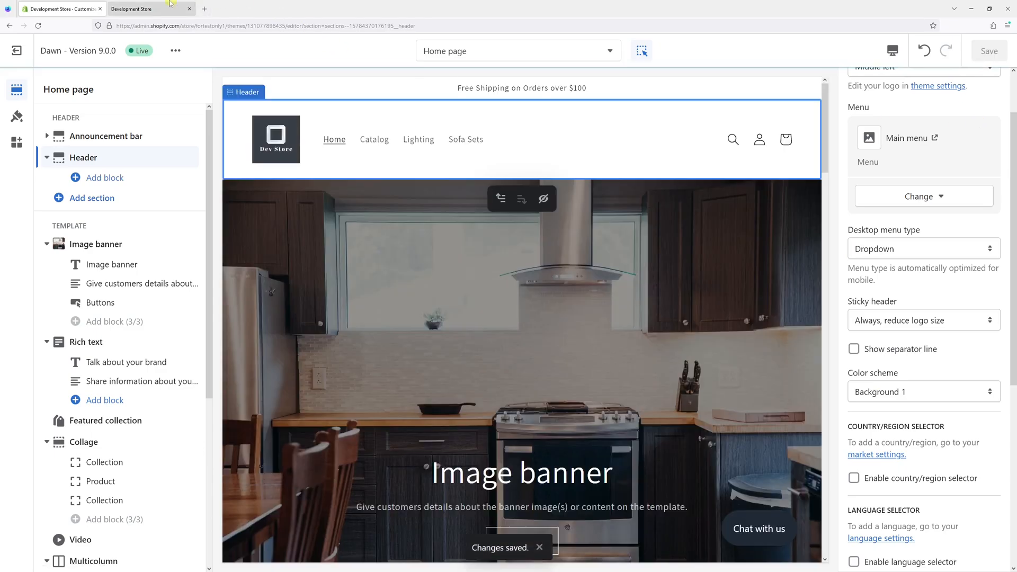
left_click(151, 9)
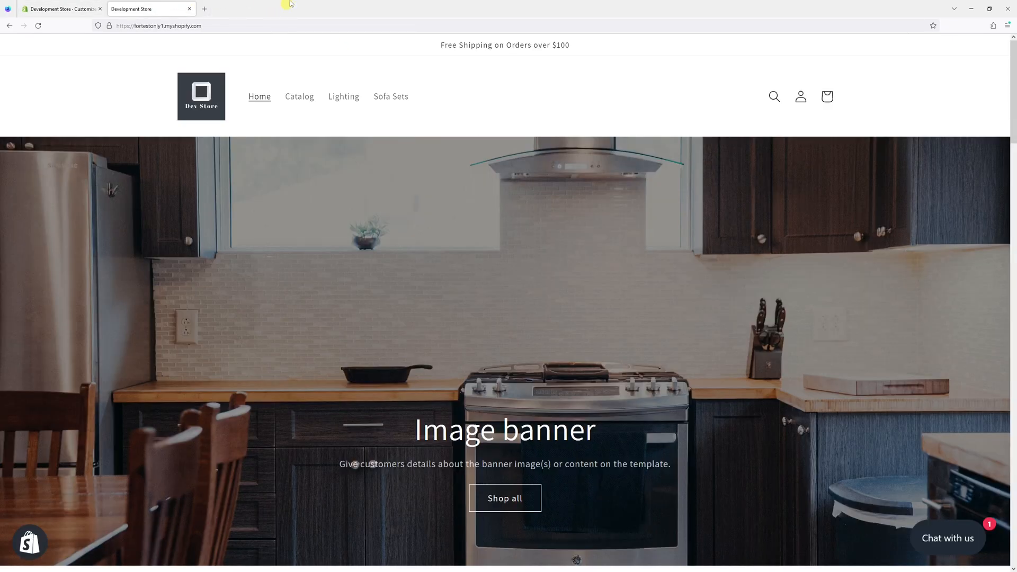
- Reload the storefront and scroll to confirm the header stays pinned with a smaller logo
left_click(390, 96)
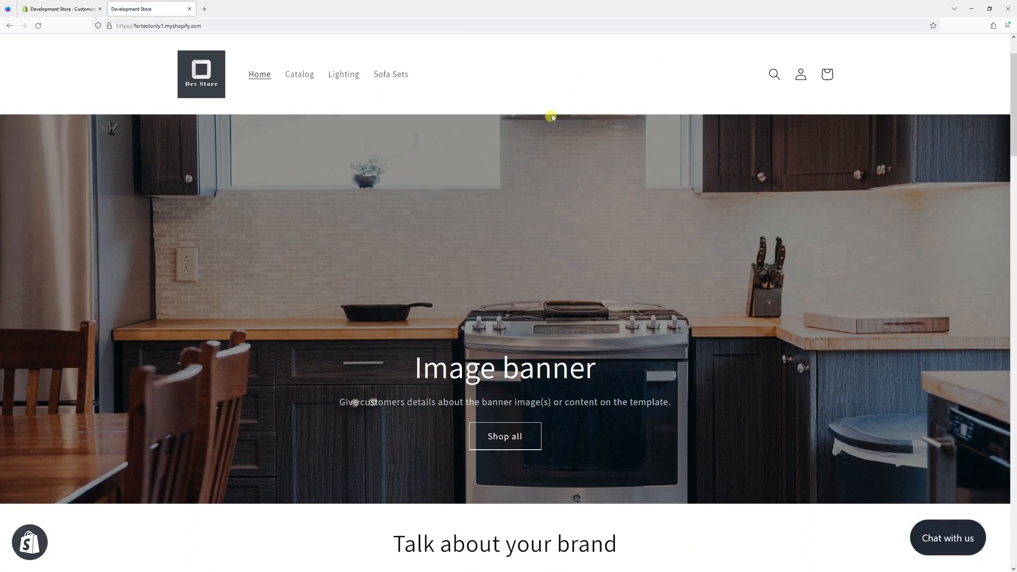
scroll("down", 3)
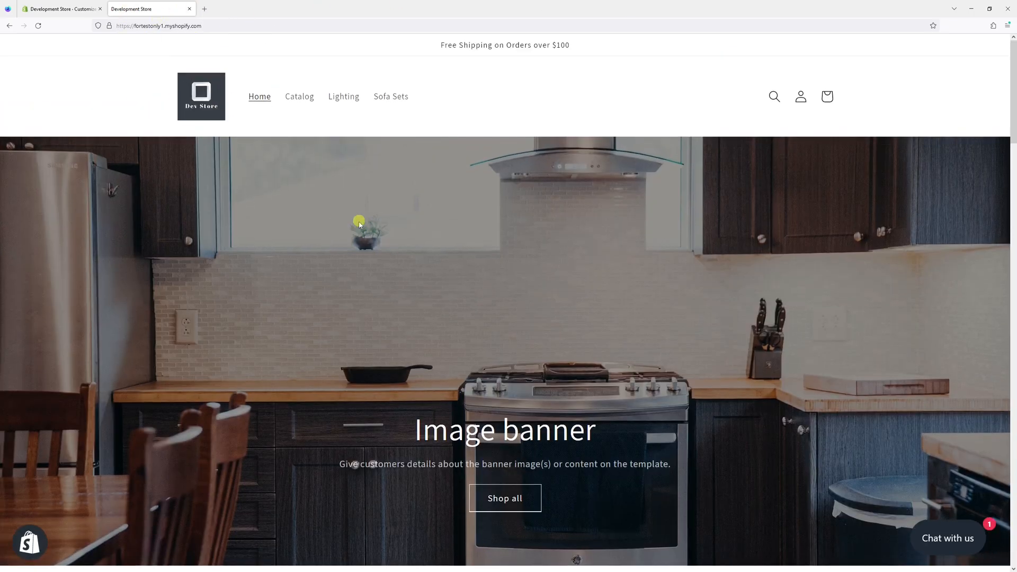
scroll("down", 3)
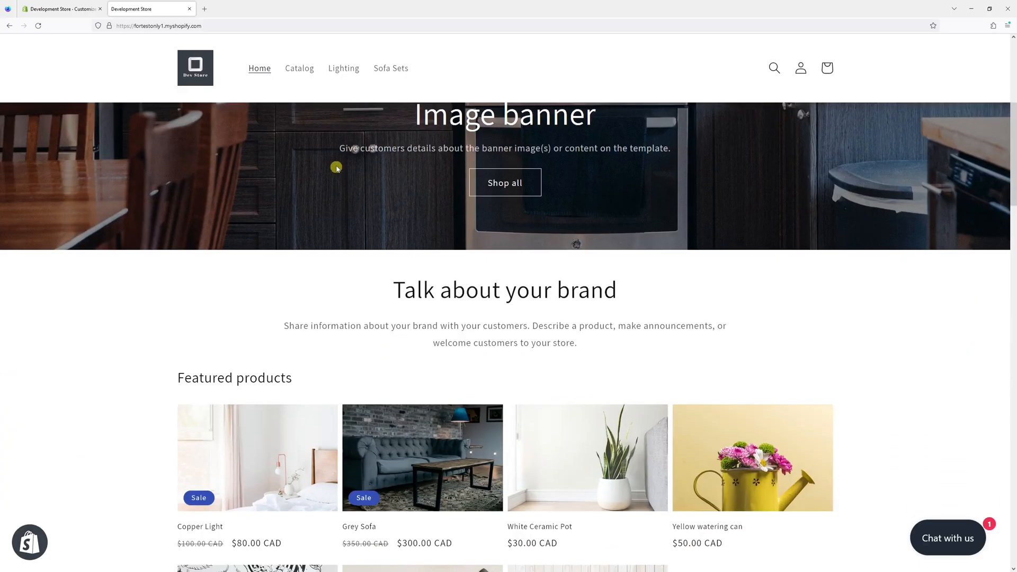
scroll("up", 3)
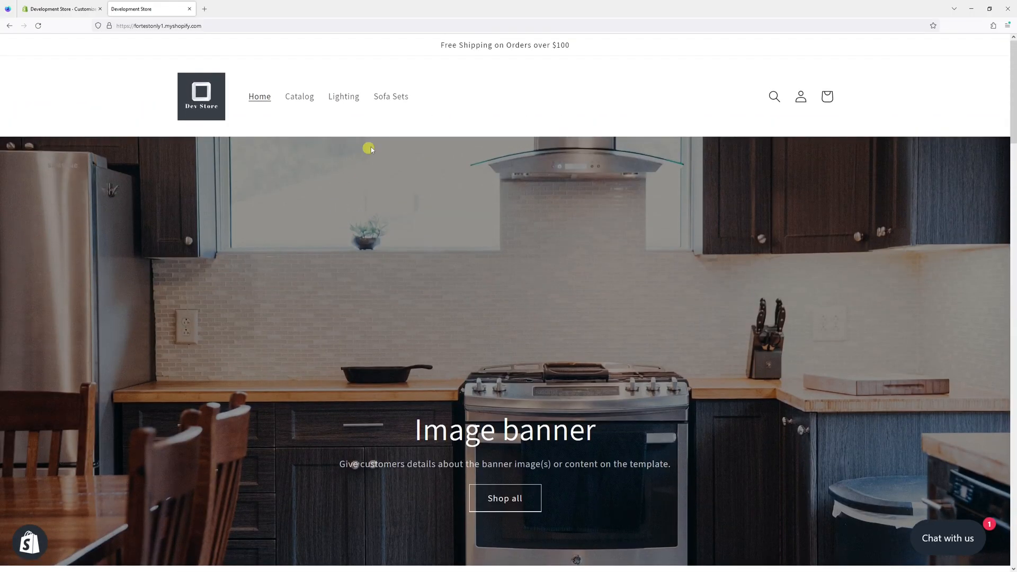